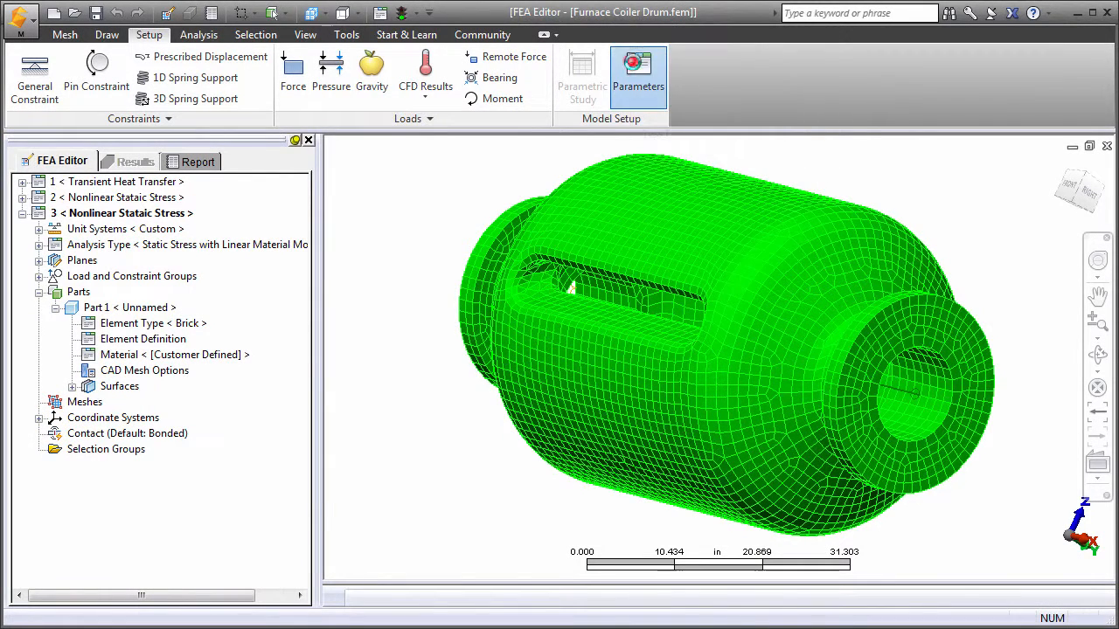
- In the stress scenario's Thermal parameters, use temperatures from the 10 s transient step (step 40)
click(638, 77)
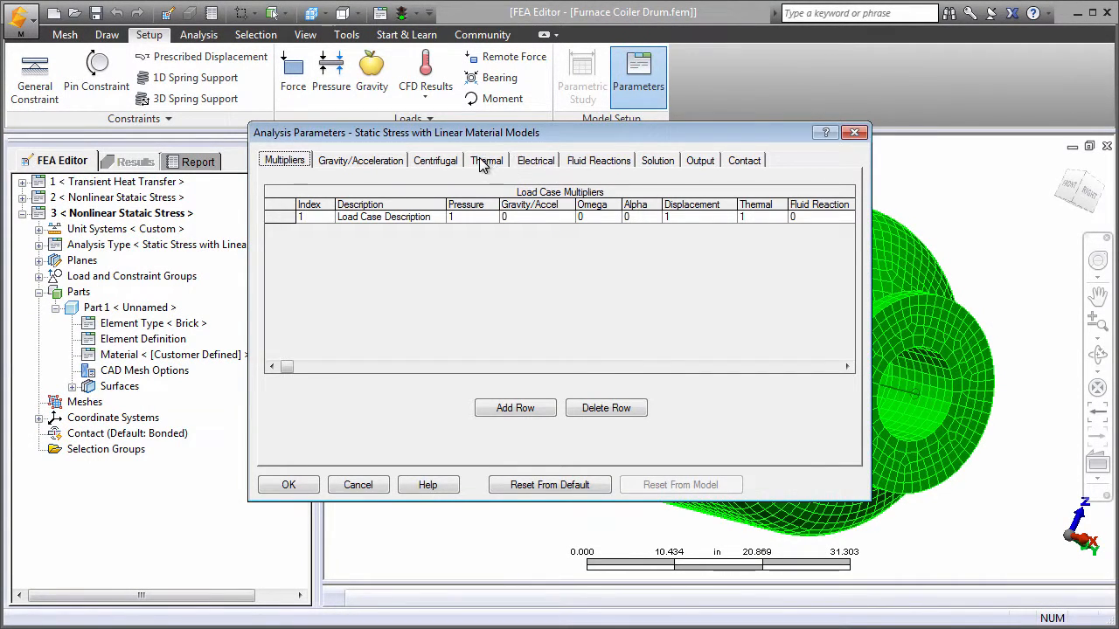
click(655, 316)
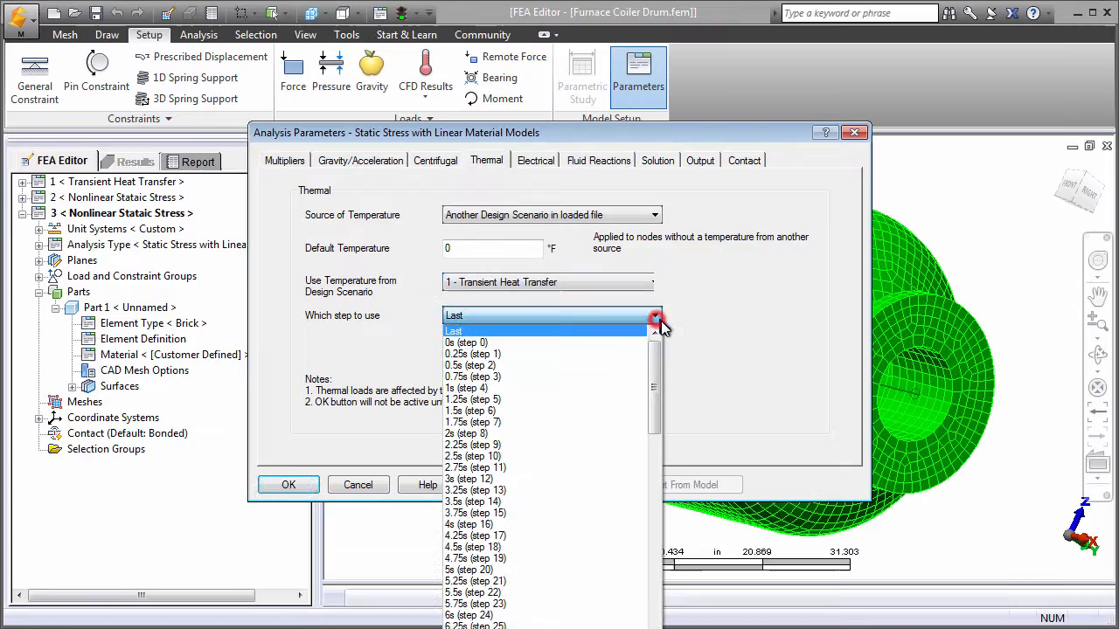
scroll(down, 3)
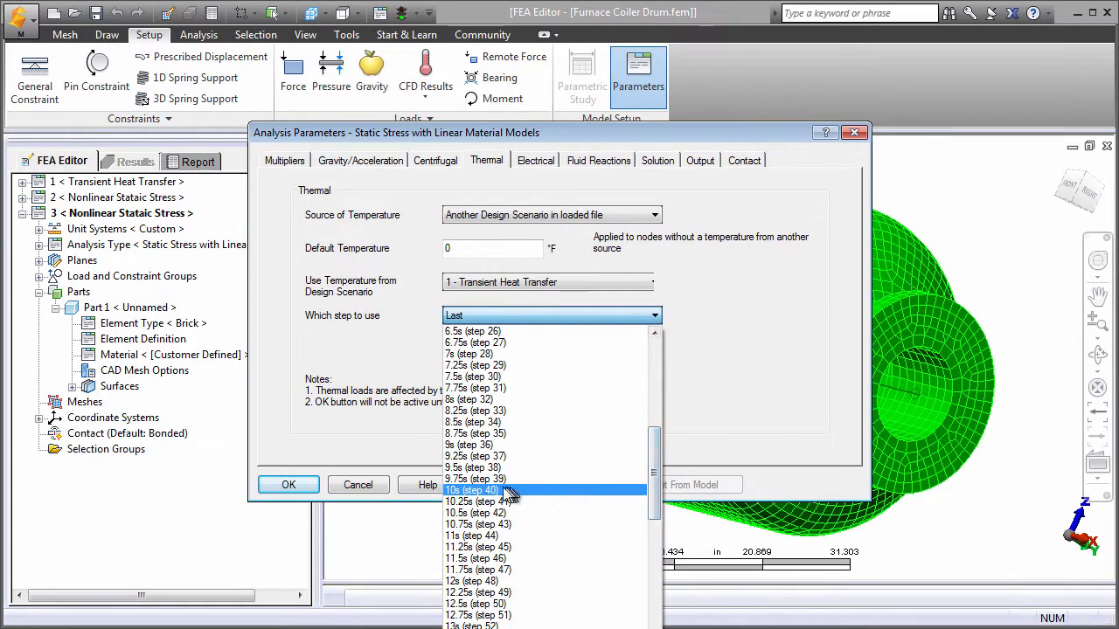
click(475, 478)
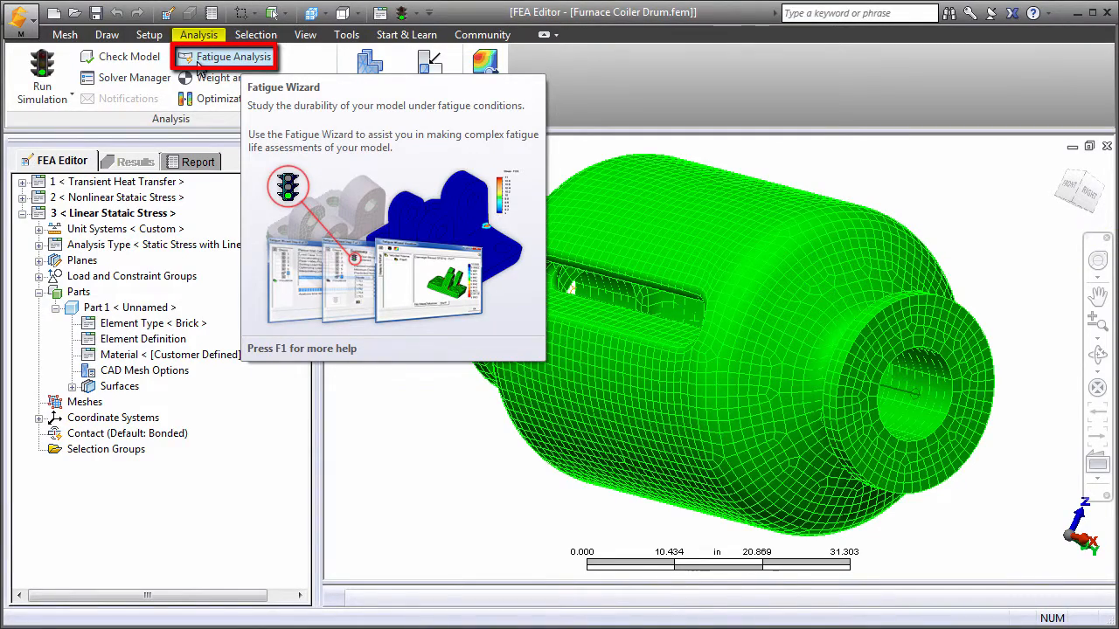
- Run fatigue analysis and show strain-based SWT log10 life (cycles) contours for the drum
click(149, 34)
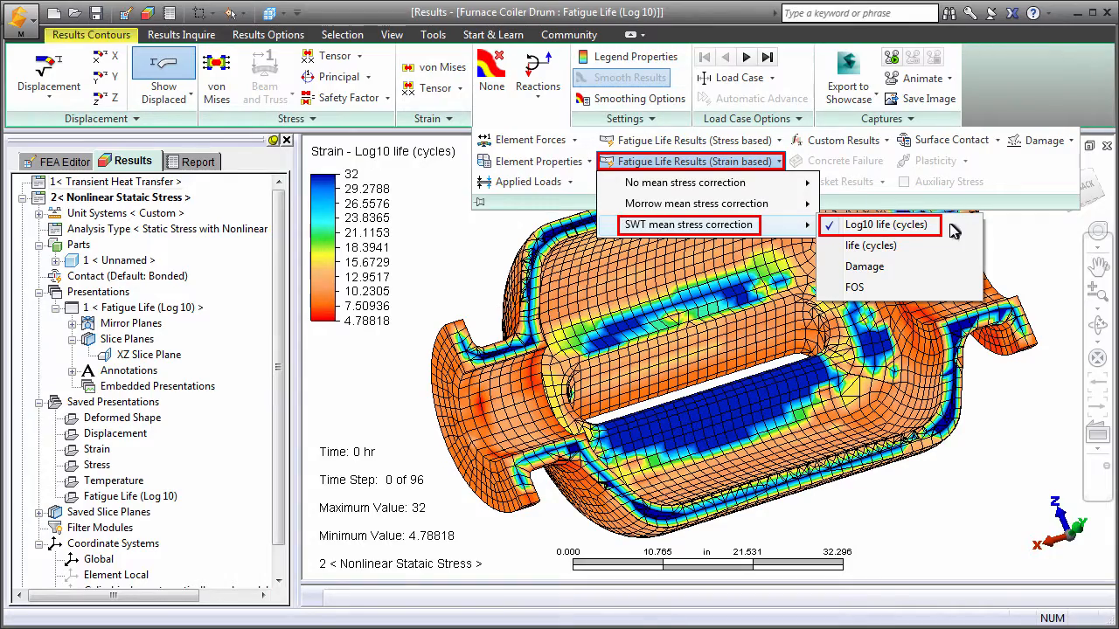
click(887, 225)
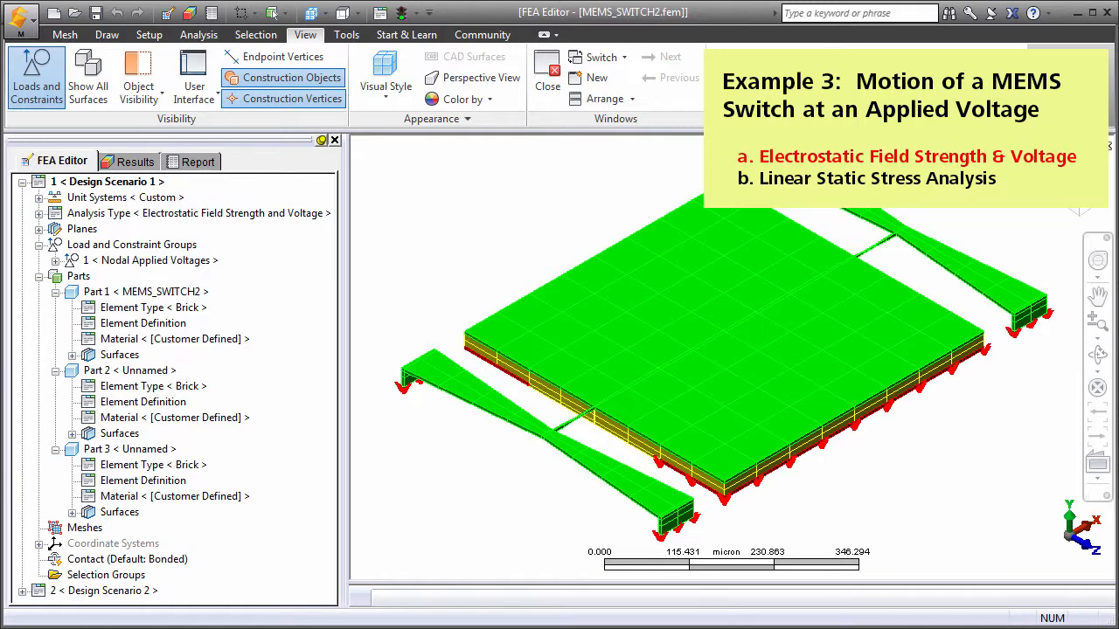
- Show Electrostatic Force Magnitude results for MEMS_SWITCH2 Design Scenario 1
click(136, 160)
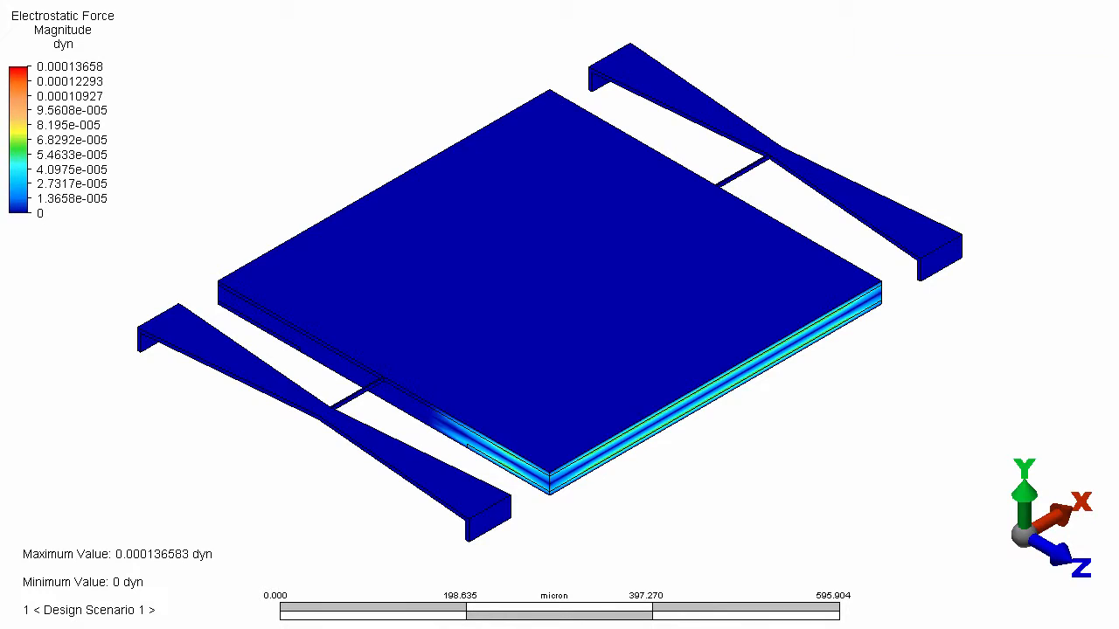